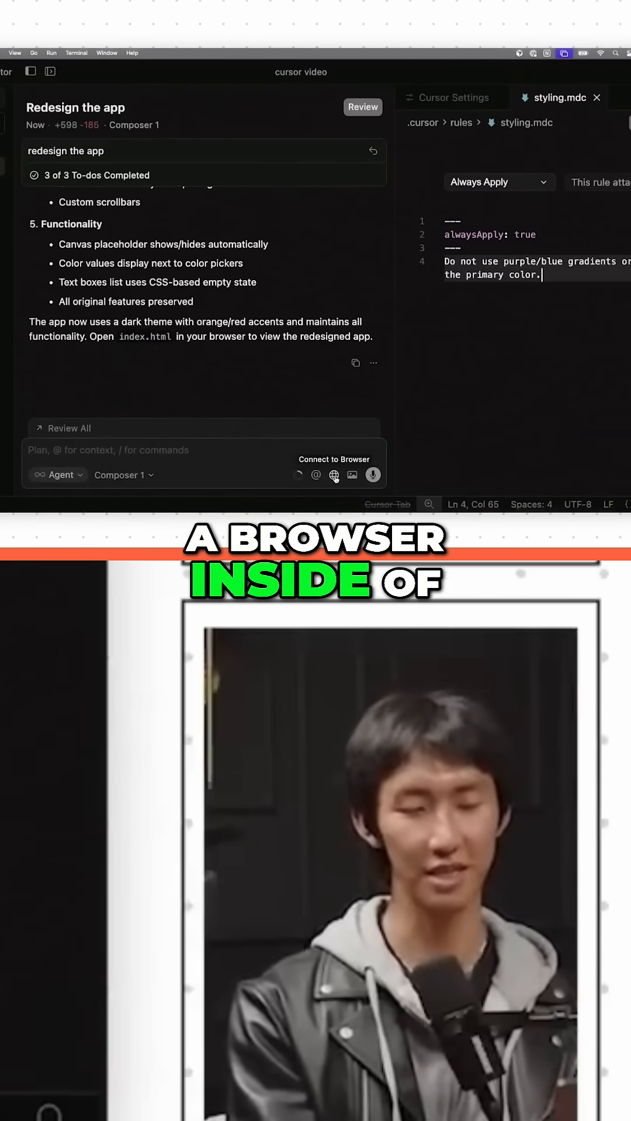
- Connect the agent to an in-editor browser tab showing the Meme Generator at localhost:8000
{"action": "left_click", "coordinate": [334, 474]}
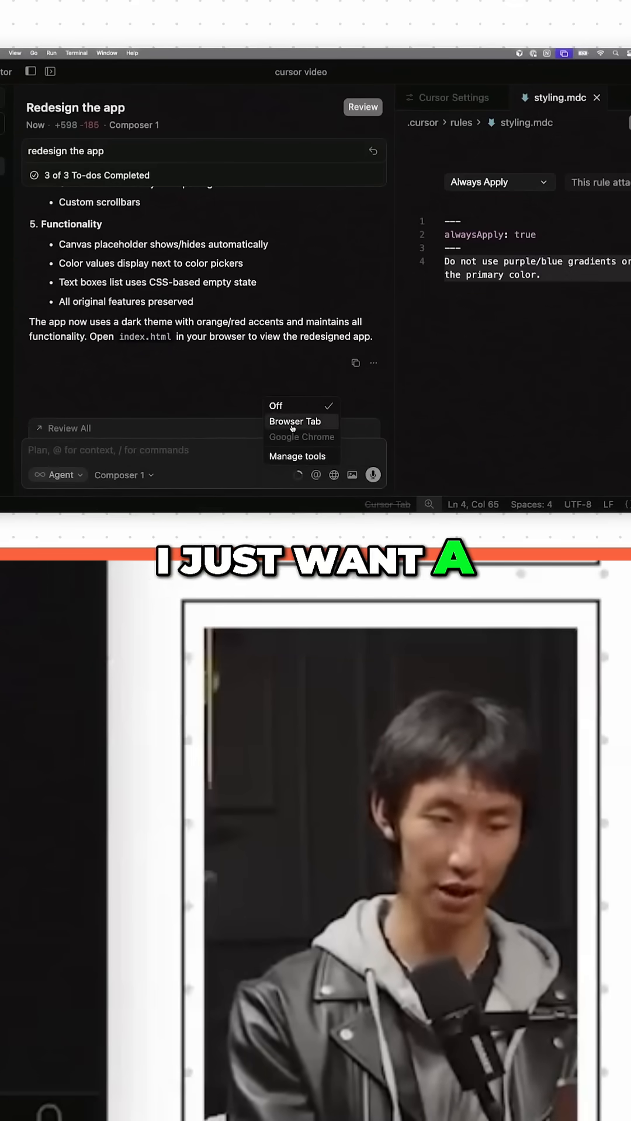
{"action": "left_click", "coordinate": [294, 421]}
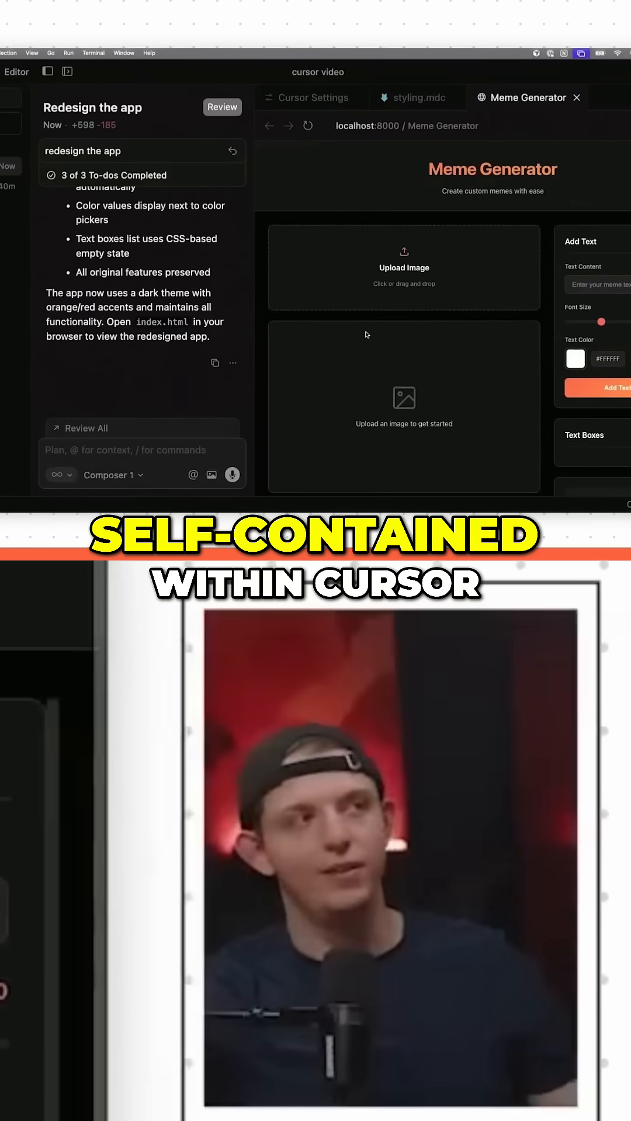
- Ask the agent to use the added assets folder photos as templates while keeping own-image upload
{"action": "type", "text": "I addded"}
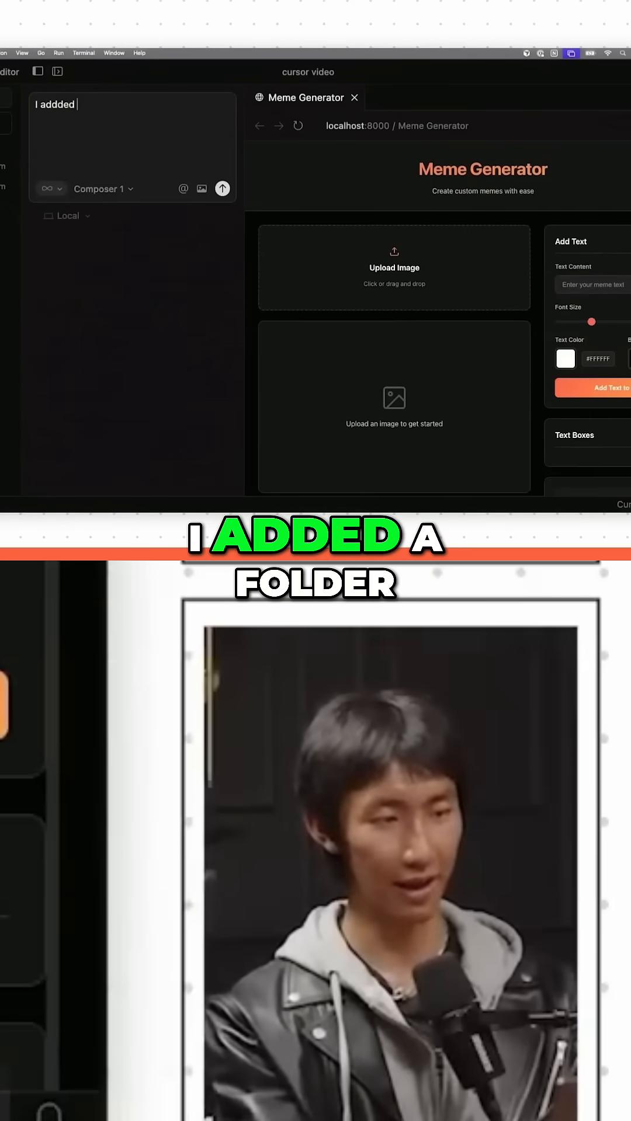
{"action": "type", "text": "a folder ("}
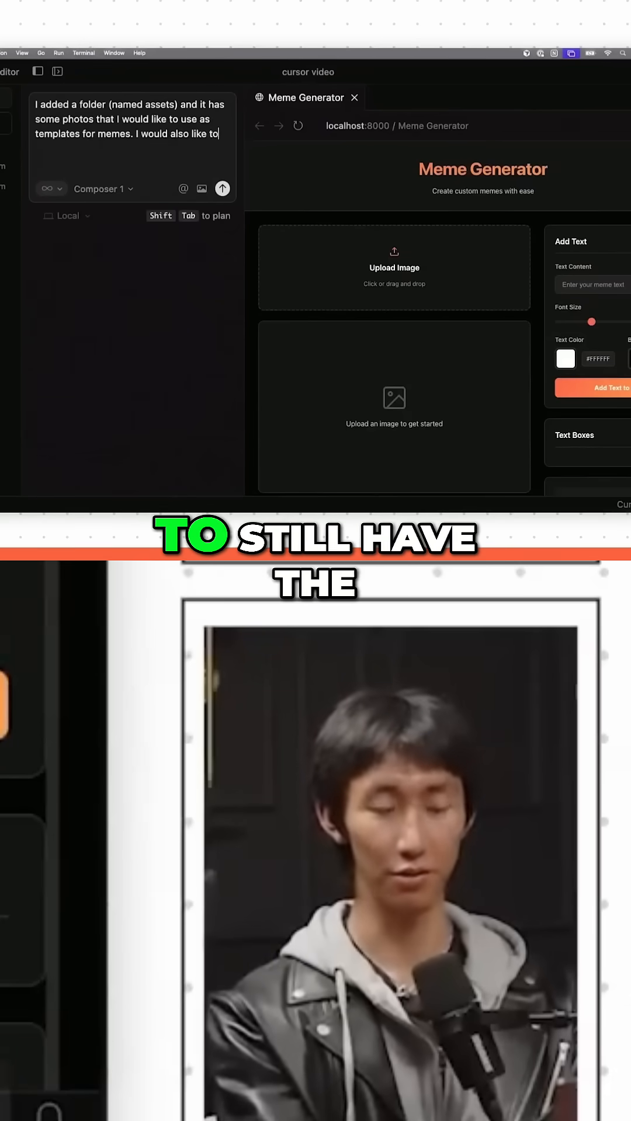
{"action": "type", "text": "still have the ability to"}
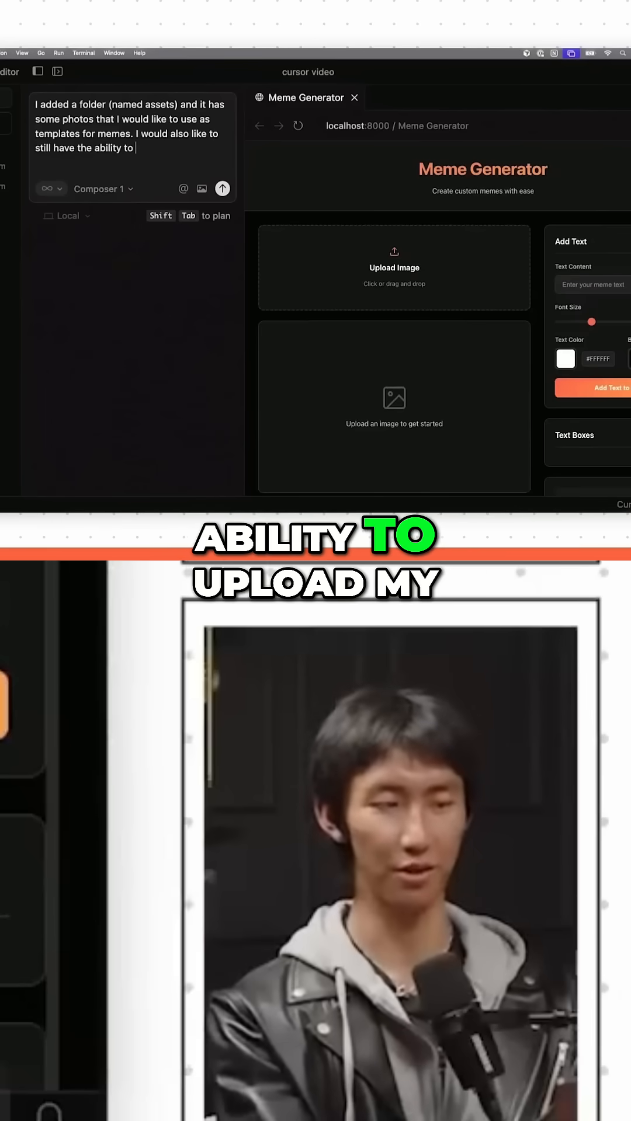
{"action": "type", "text": "upload my own image"}
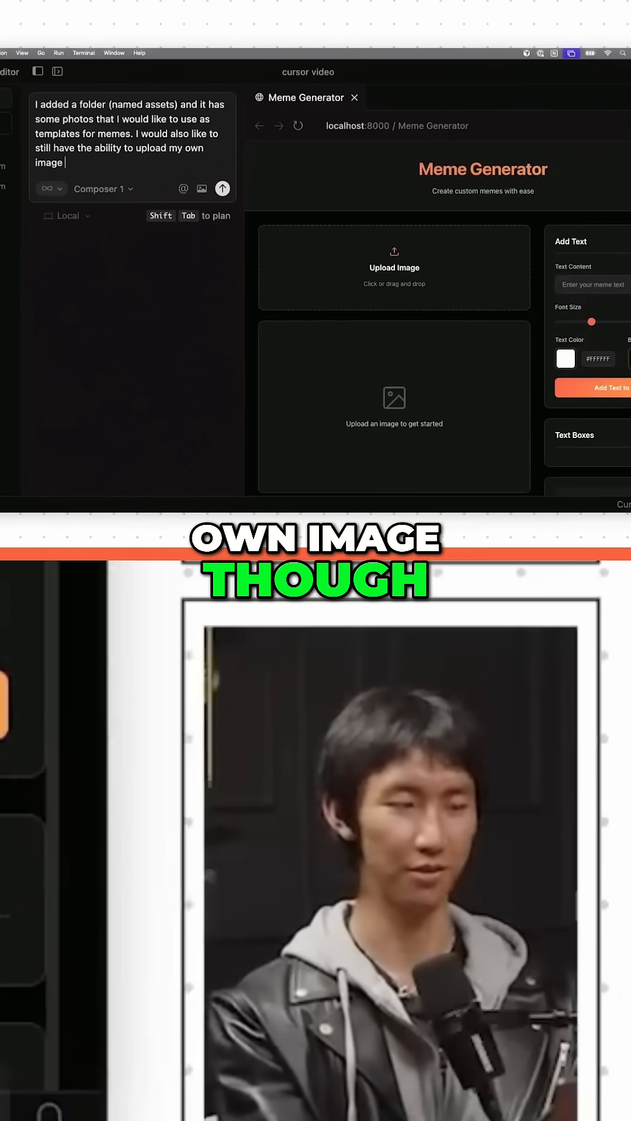
{"action": "type", "text": "though."}
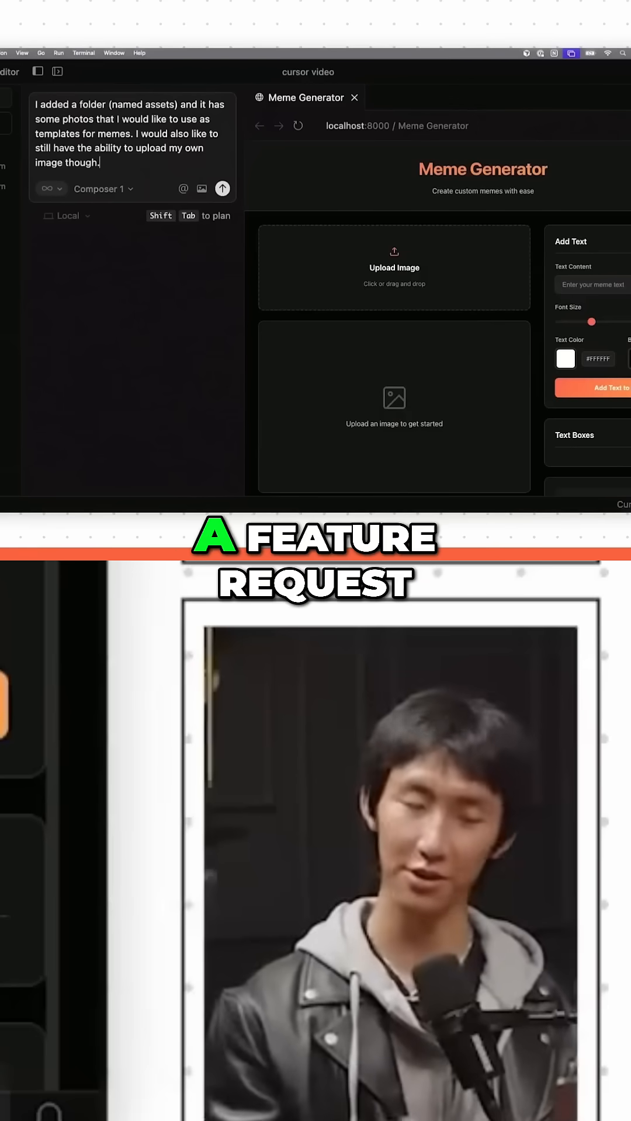
{"action": "left_click", "coordinate": [222, 188]}
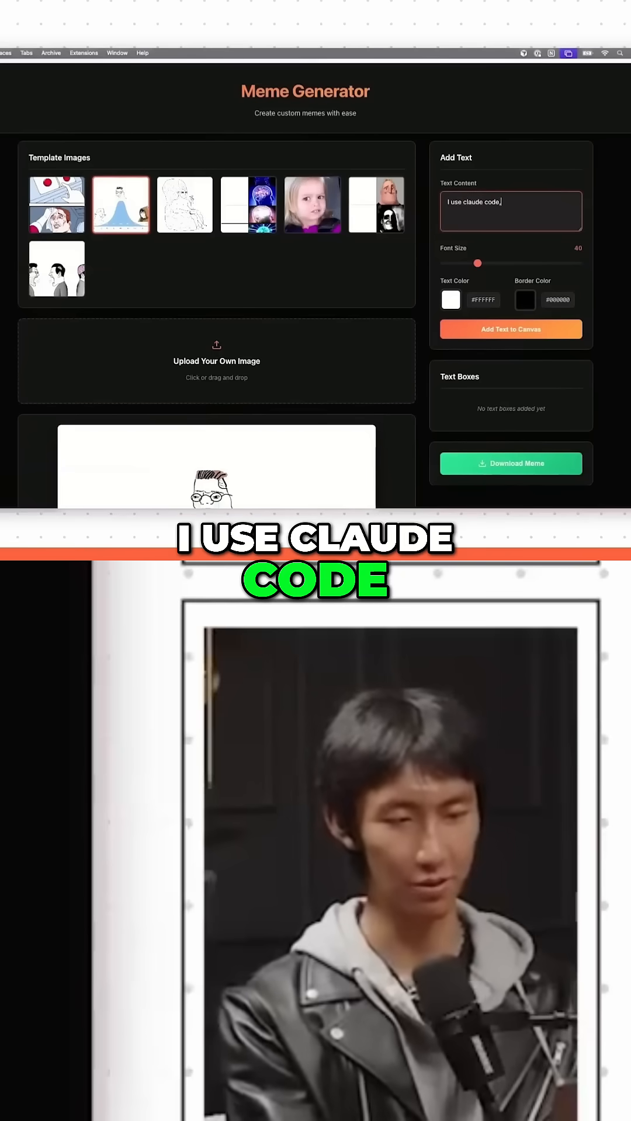
- Add a caption naming codex, lovable and replit to the bell-curve meme canvas
{"action": "type", "text": "codex,"}
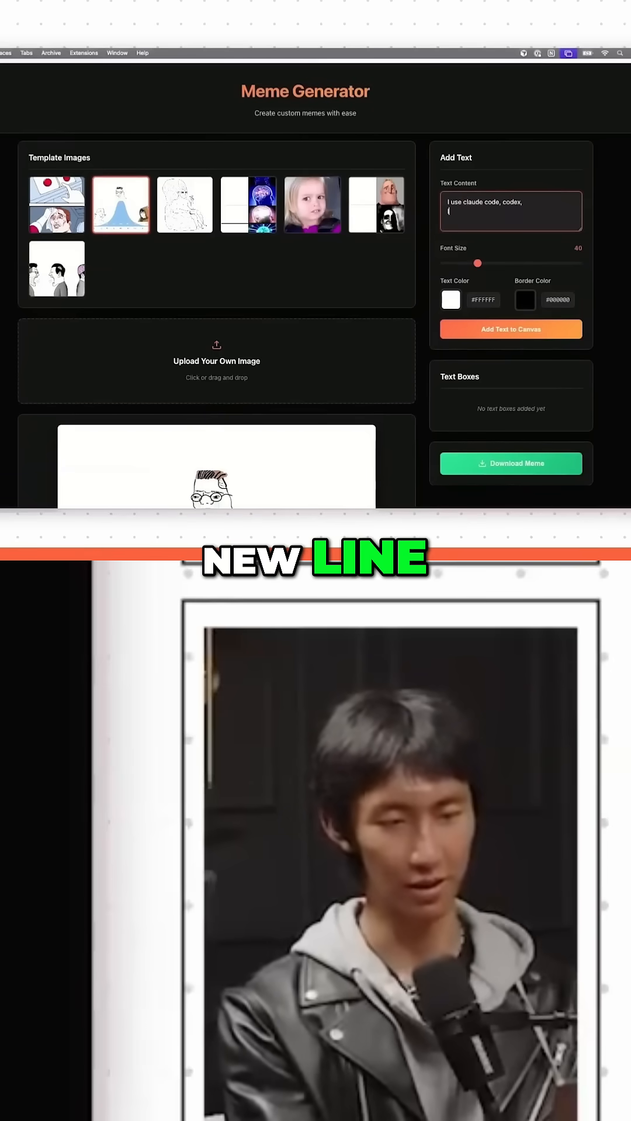
{"action": "type", "text": "lovable, replit, an"}
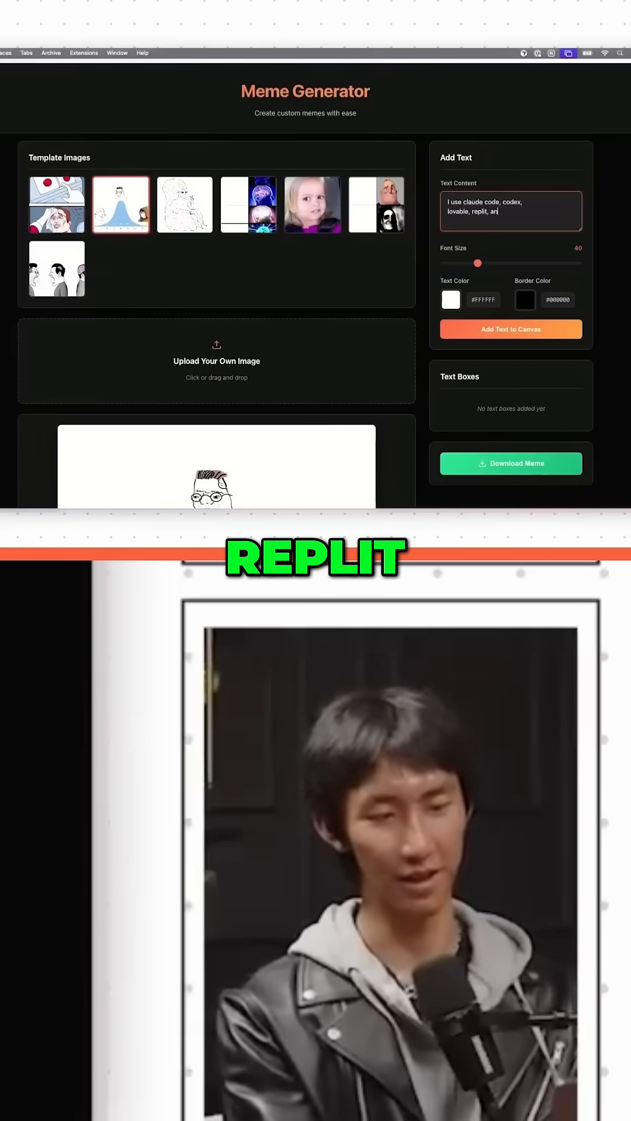
{"action": "left_click", "coordinate": [510, 329]}
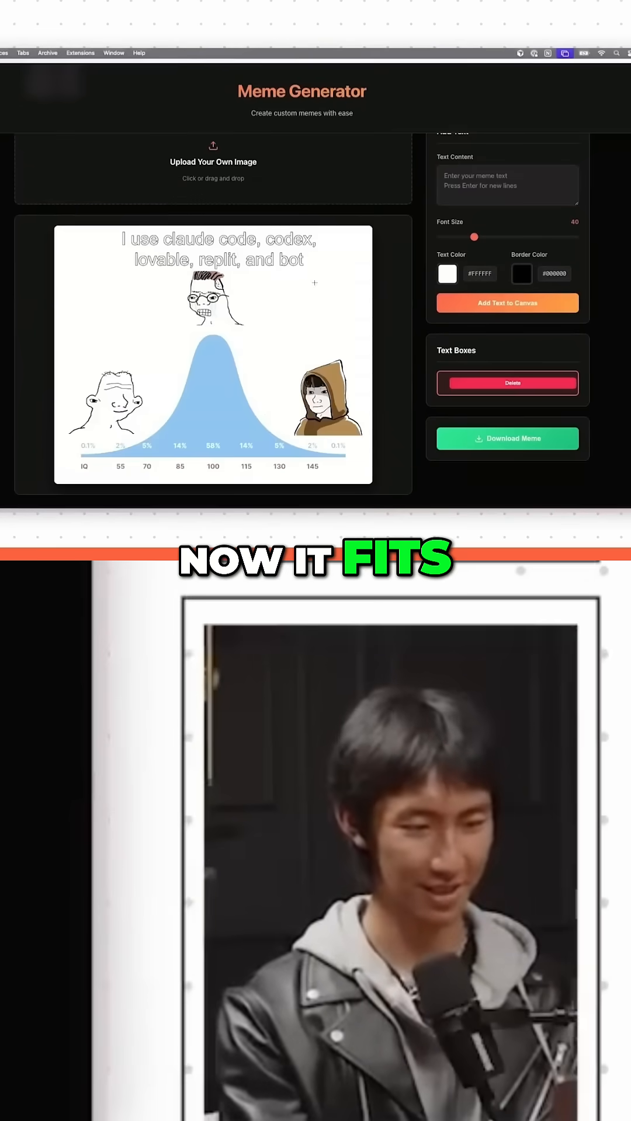